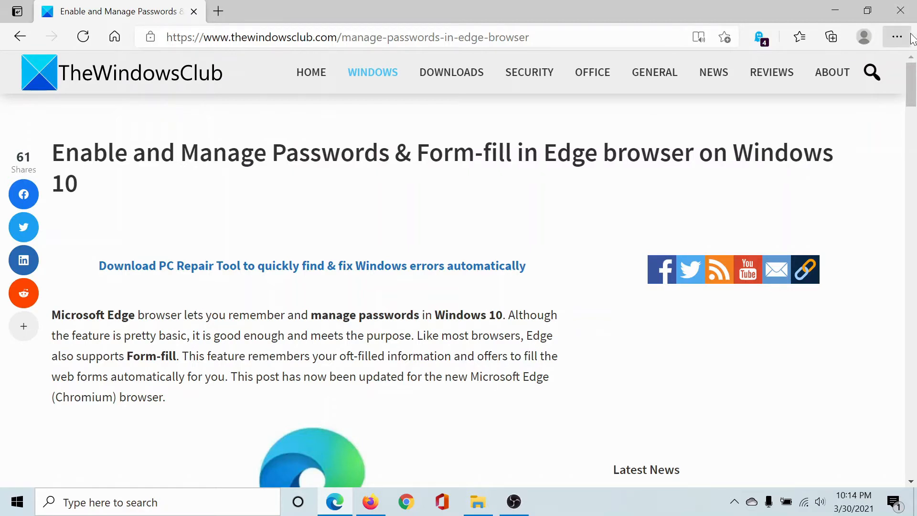
{"action": "mouse_move", "coordinate": [897, 37]}
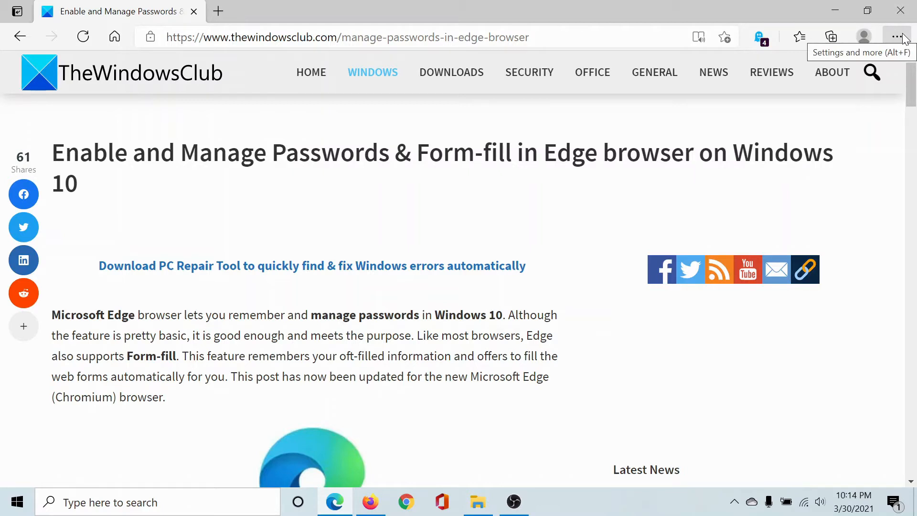
Open Edge Settings from the Settings and more (…) menu, landing on the Profiles page.
{"action": "left_click", "coordinate": [897, 36]}
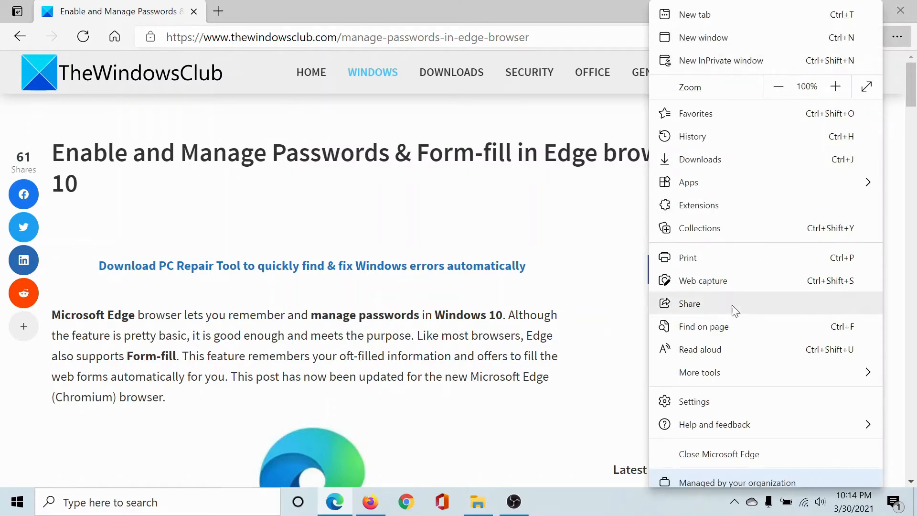
{"action": "left_click", "coordinate": [694, 401]}
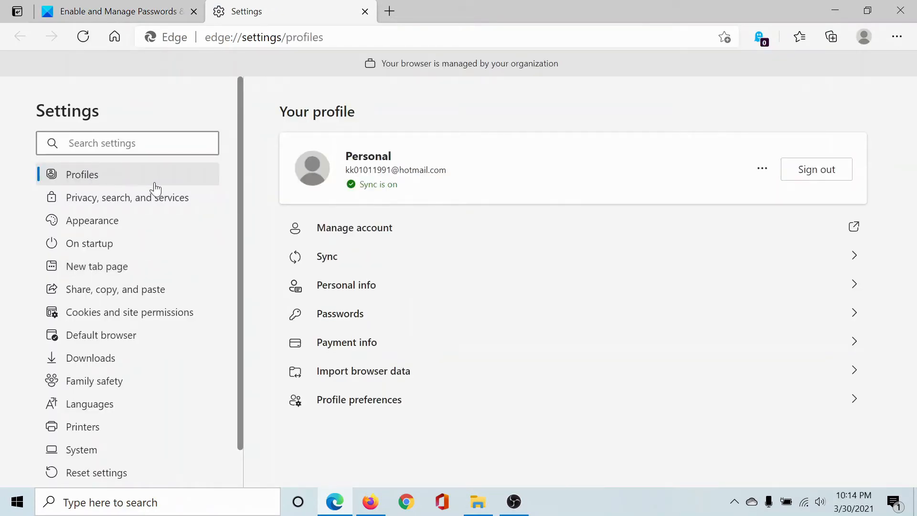
Open the Passwords page from Profiles to show password options and saved passwords.
{"action": "left_click", "coordinate": [339, 314]}
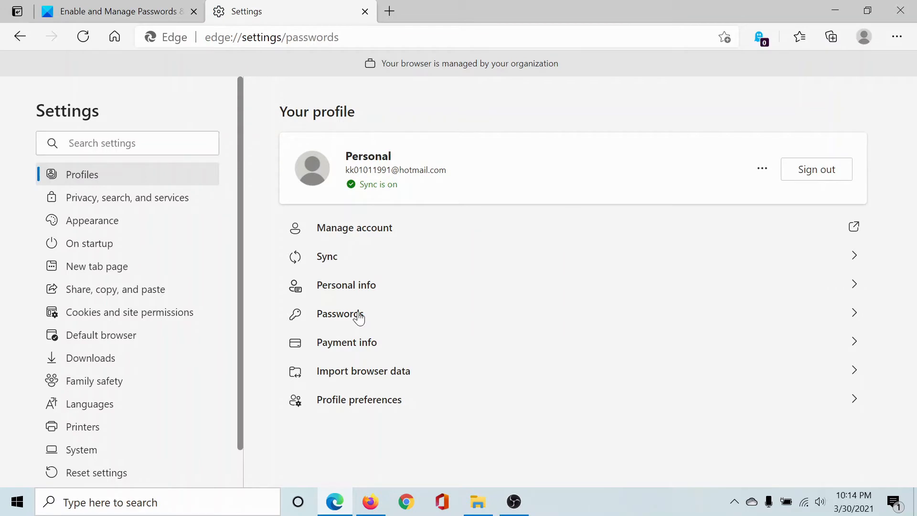
{"action": "left_click", "coordinate": [340, 313]}
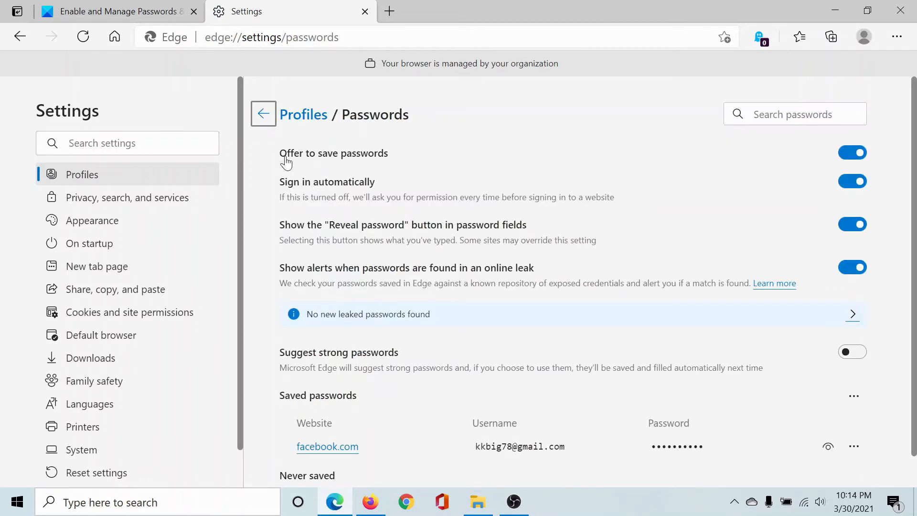
{"action": "mouse_move", "coordinate": [536, 164]}
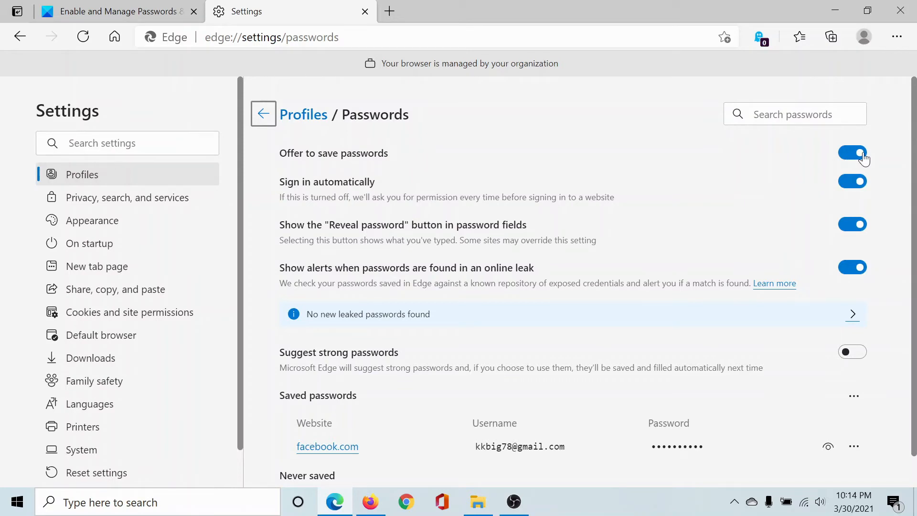
{"action": "mouse_move", "coordinate": [833, 156]}
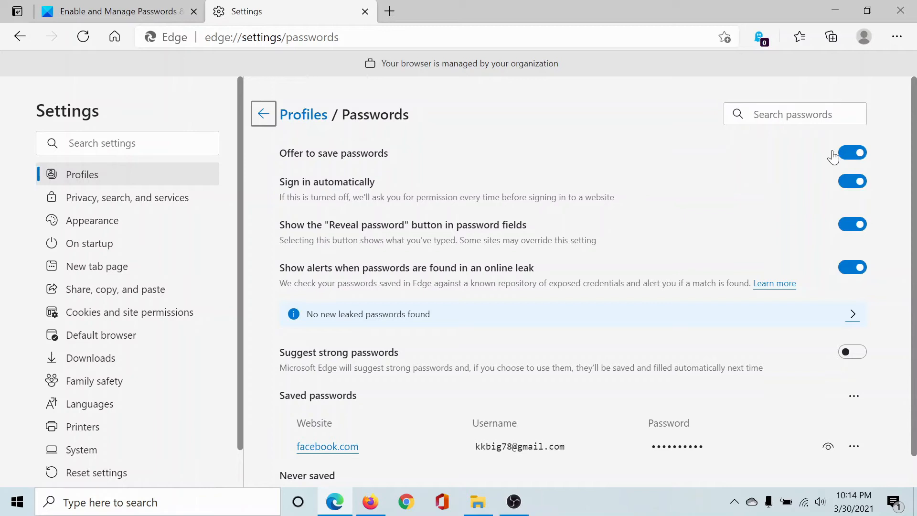
{"action": "scroll", "scroll_direction": "down", "scroll_amount": 3}
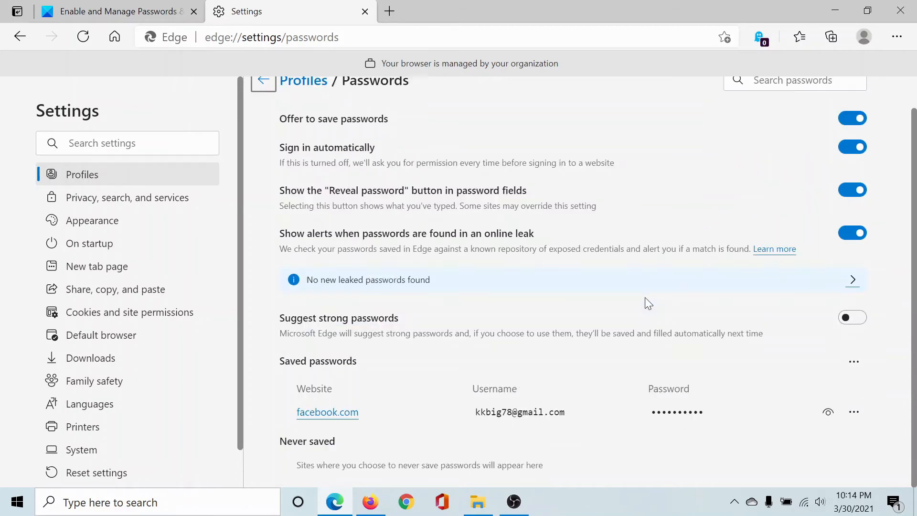
{"action": "mouse_move", "coordinate": [439, 385]}
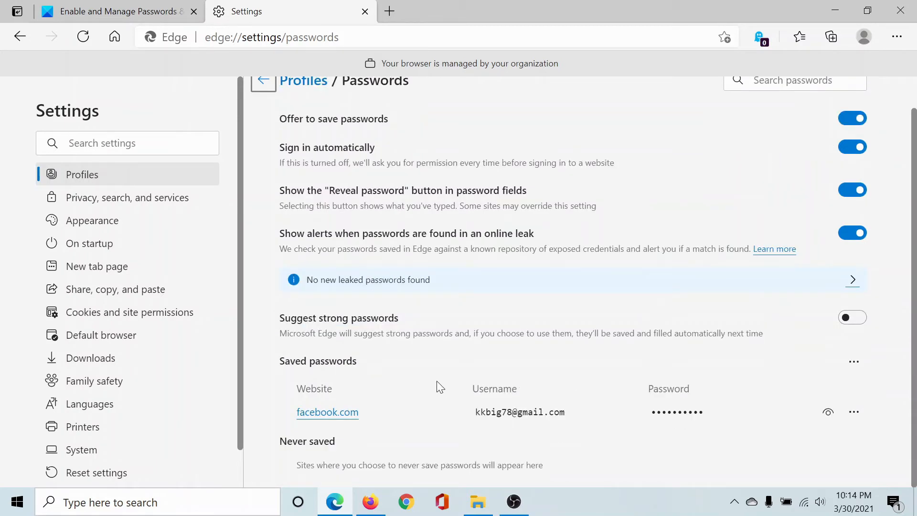
{"action": "mouse_move", "coordinate": [819, 422]}
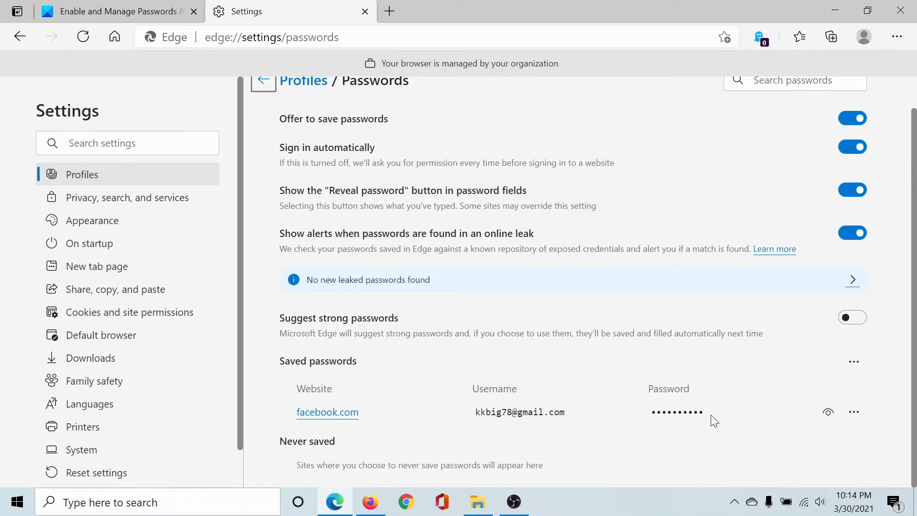
{"action": "mouse_move", "coordinate": [854, 412]}
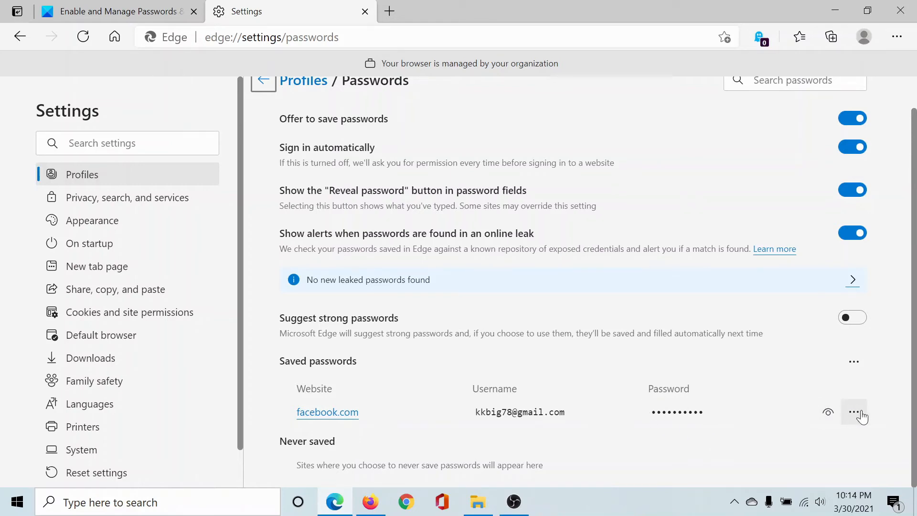
Inspect facebook.com entry actions, enable Suggest strong passwords, view Export passwords, then return to TheWindowsClub article.
{"action": "left_click", "coordinate": [853, 412]}
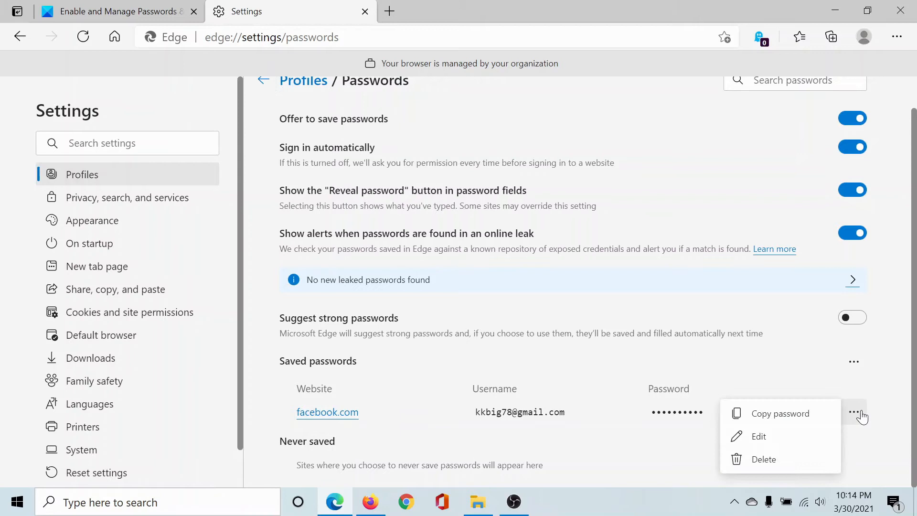
{"action": "mouse_move", "coordinate": [759, 443]}
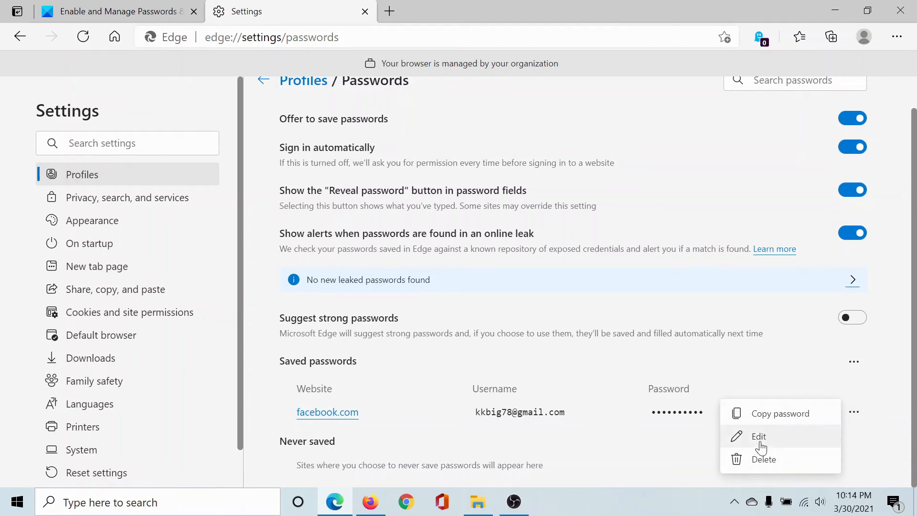
{"action": "mouse_move", "coordinate": [764, 453]}
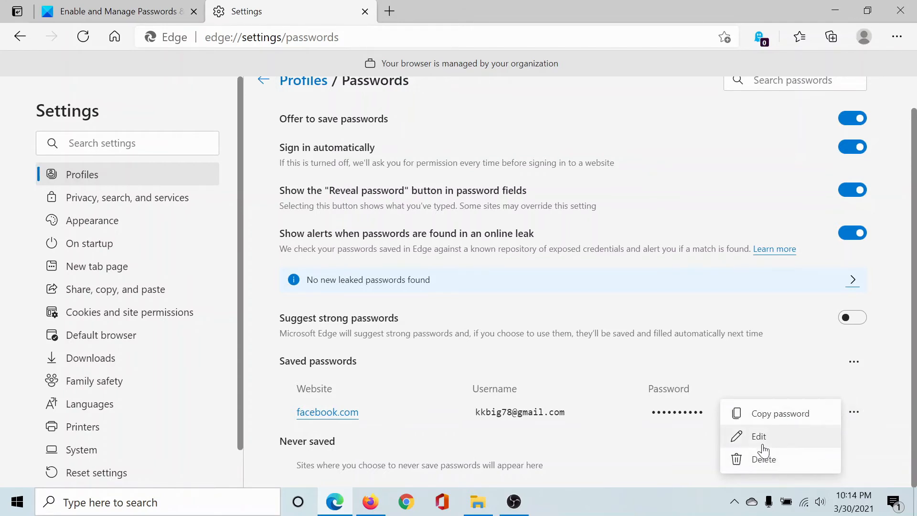
{"action": "mouse_move", "coordinate": [763, 419]}
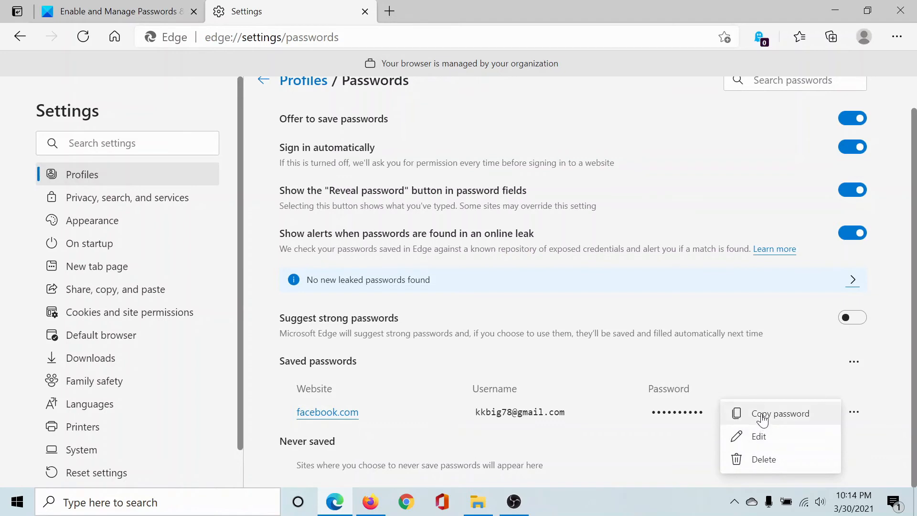
{"action": "mouse_move", "coordinate": [768, 416]}
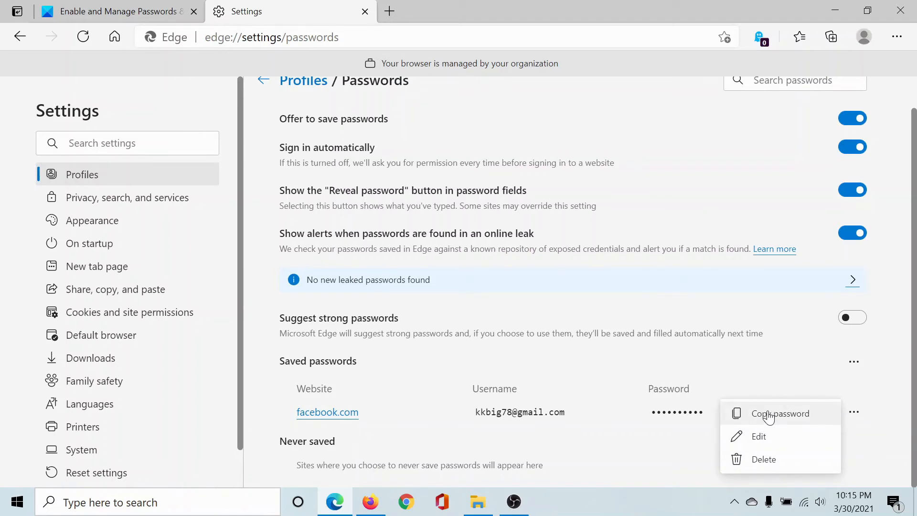
{"action": "left_click", "coordinate": [852, 318]}
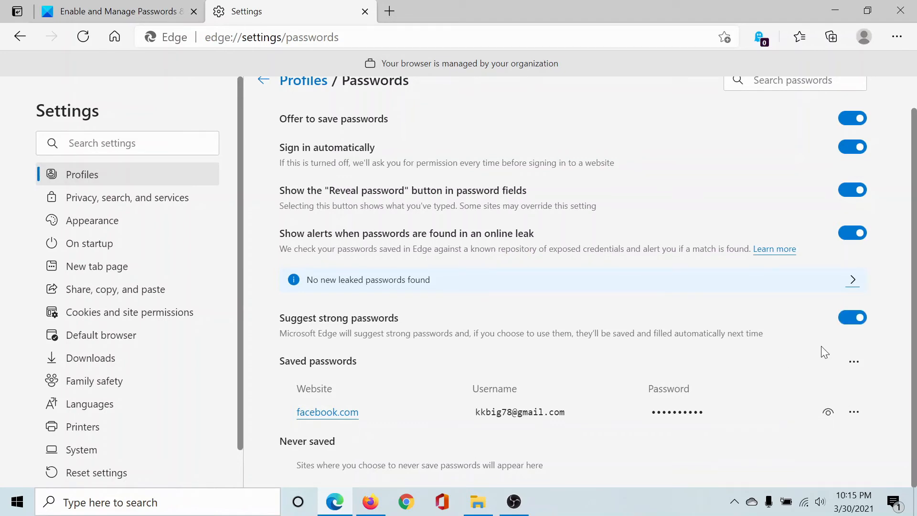
{"action": "mouse_move", "coordinate": [851, 363]}
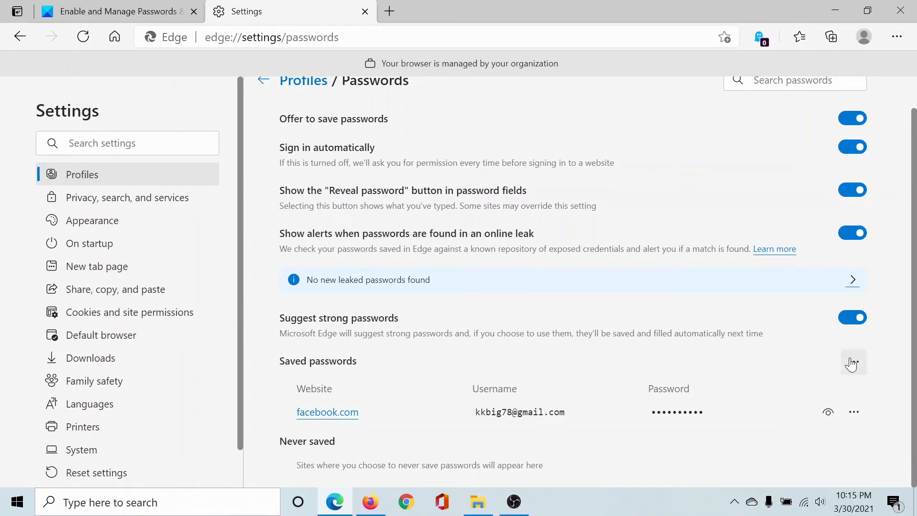
{"action": "left_click", "coordinate": [853, 362]}
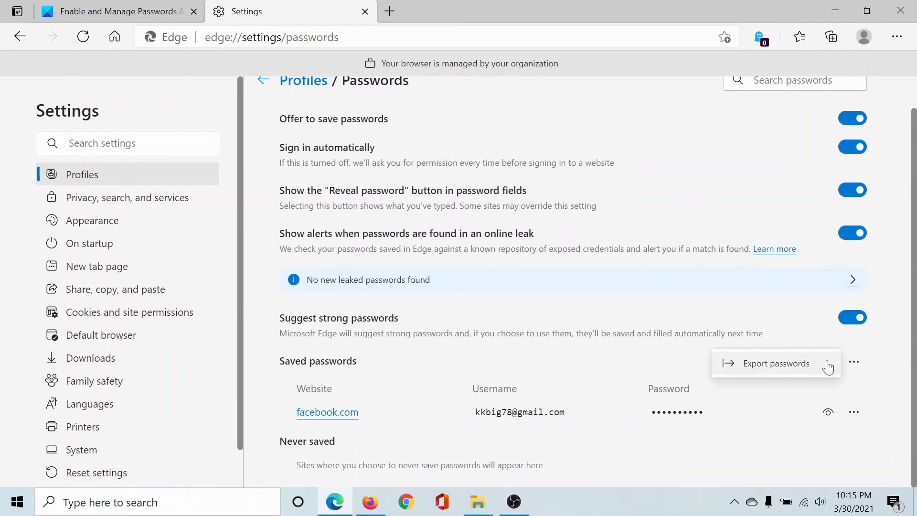
{"action": "mouse_move", "coordinate": [800, 370]}
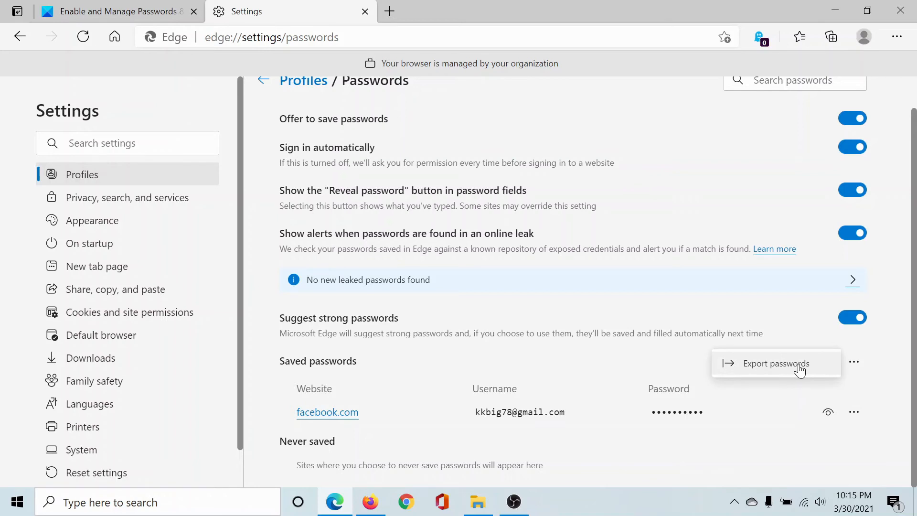
{"action": "left_click", "coordinate": [119, 12]}
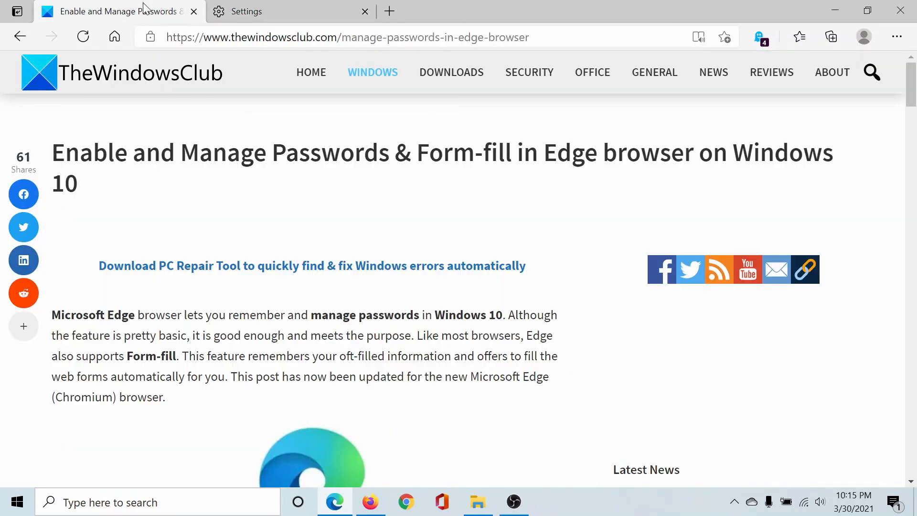
{"action": "mouse_move", "coordinate": [293, 249]}
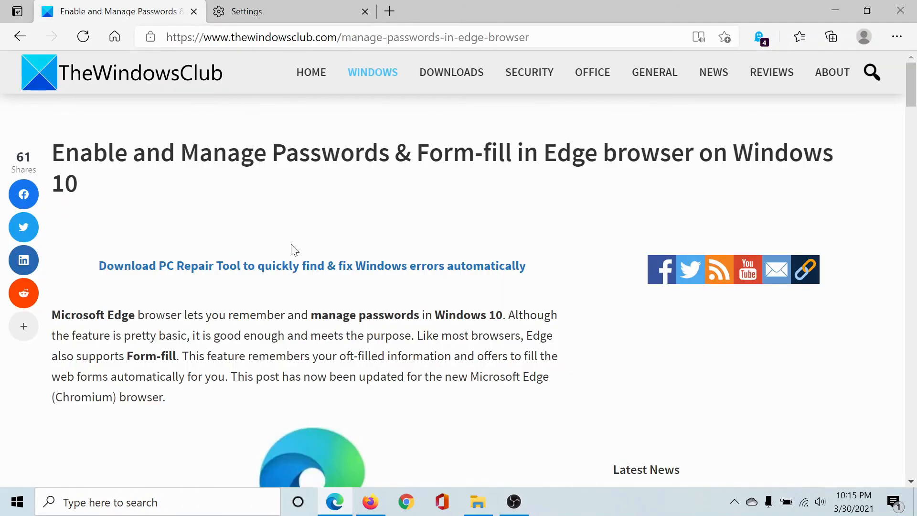